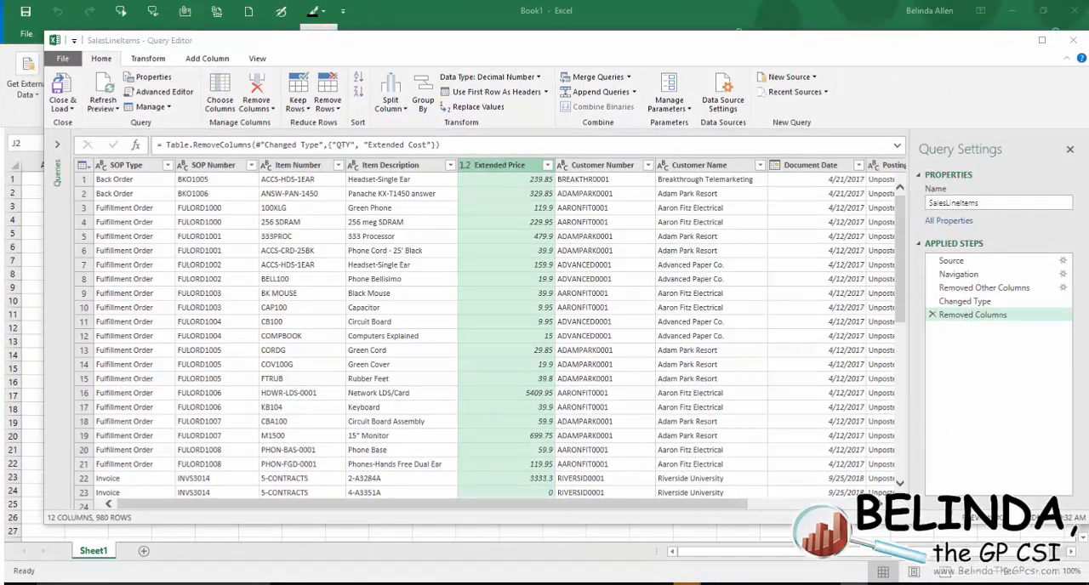
mouse_move(299, 279)
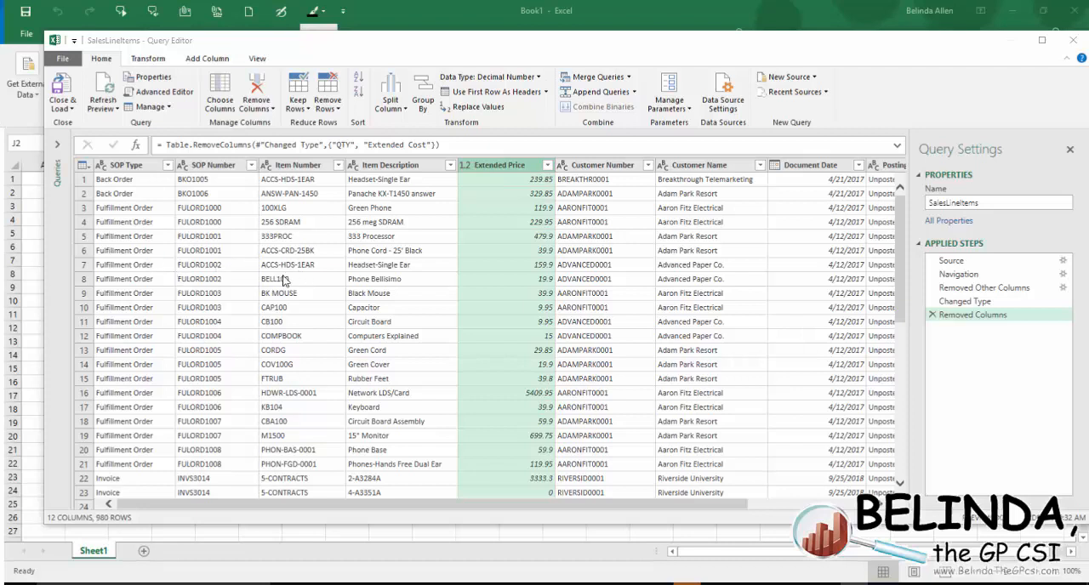
mouse_move(364, 364)
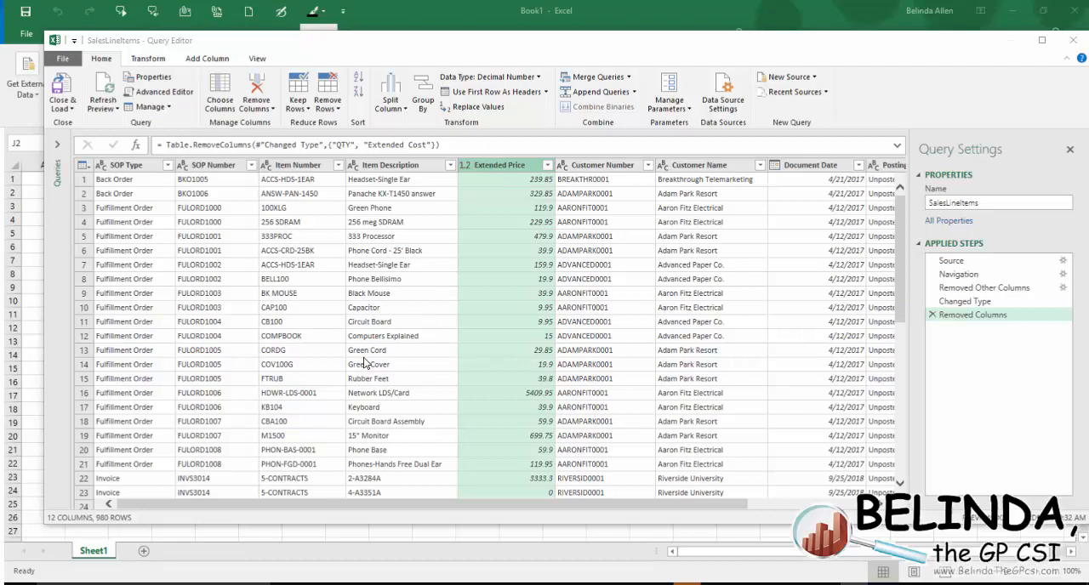
mouse_move(156, 432)
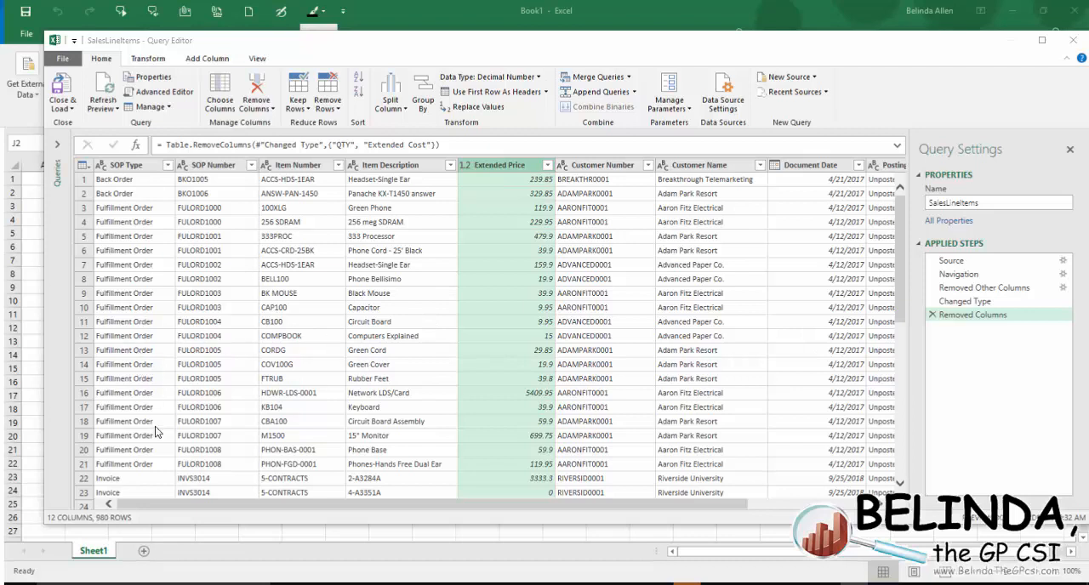
mouse_move(175, 519)
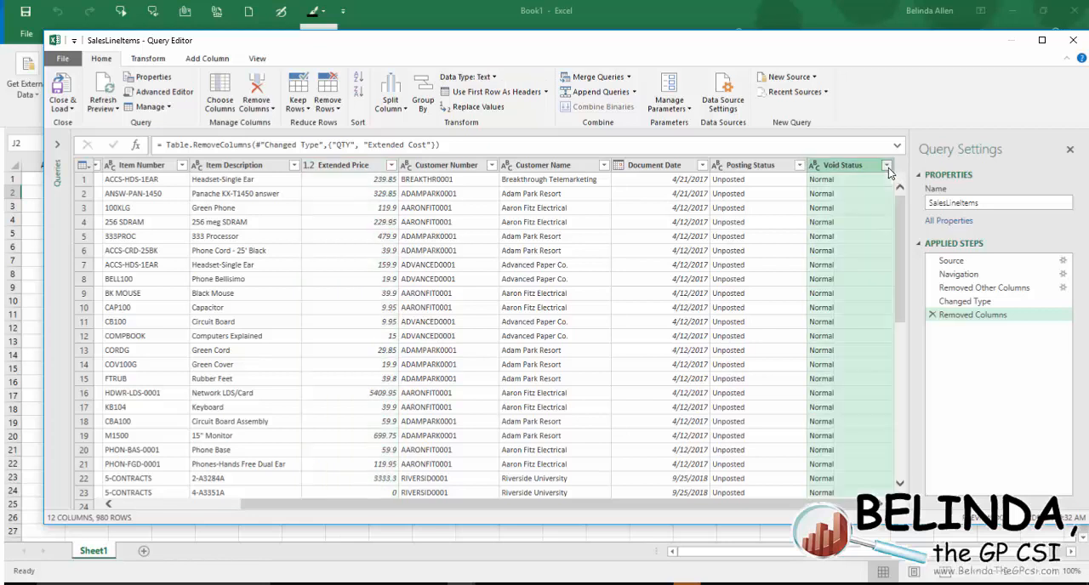
Filter Void Status to Normal and Posting Status to Posted, then remove both status columns
click(888, 164)
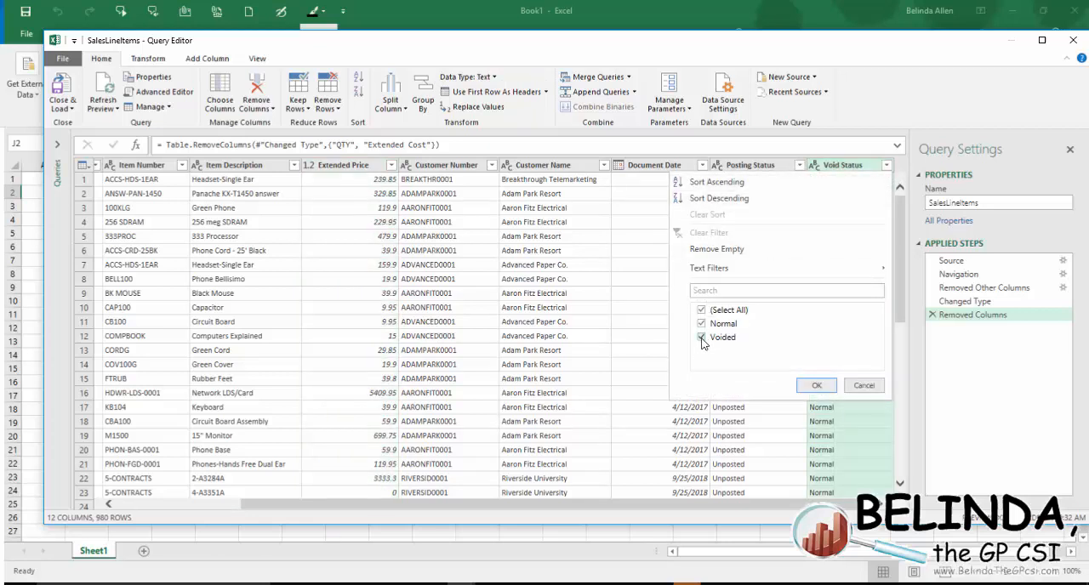
click(816, 386)
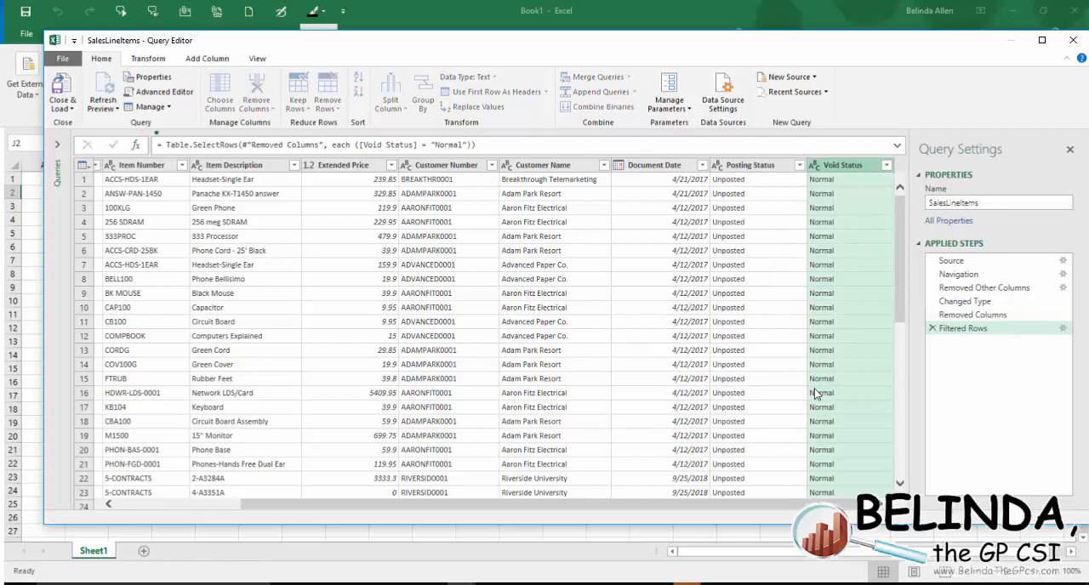
click(797, 165)
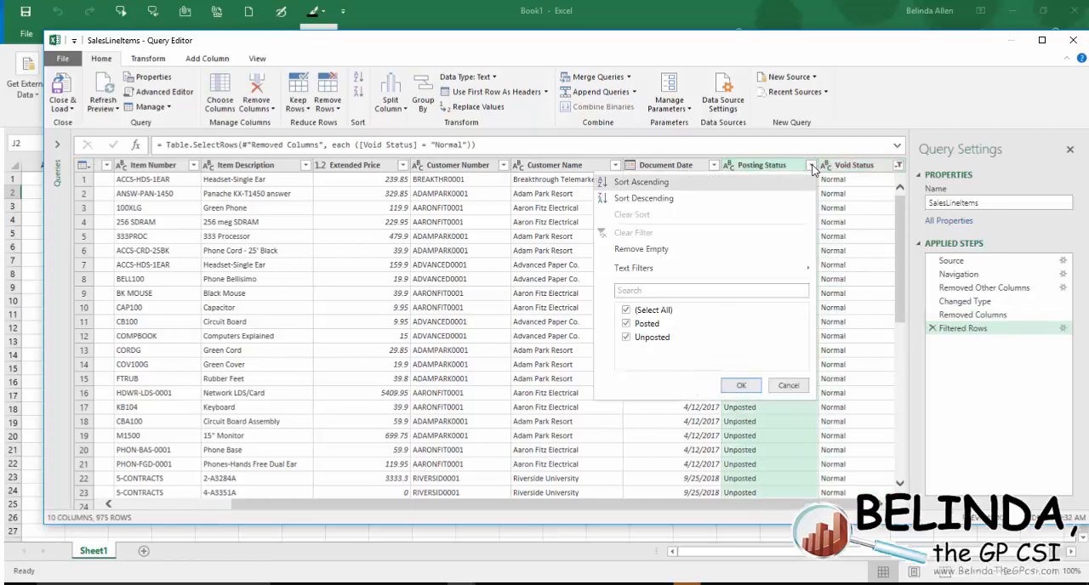
click(626, 337)
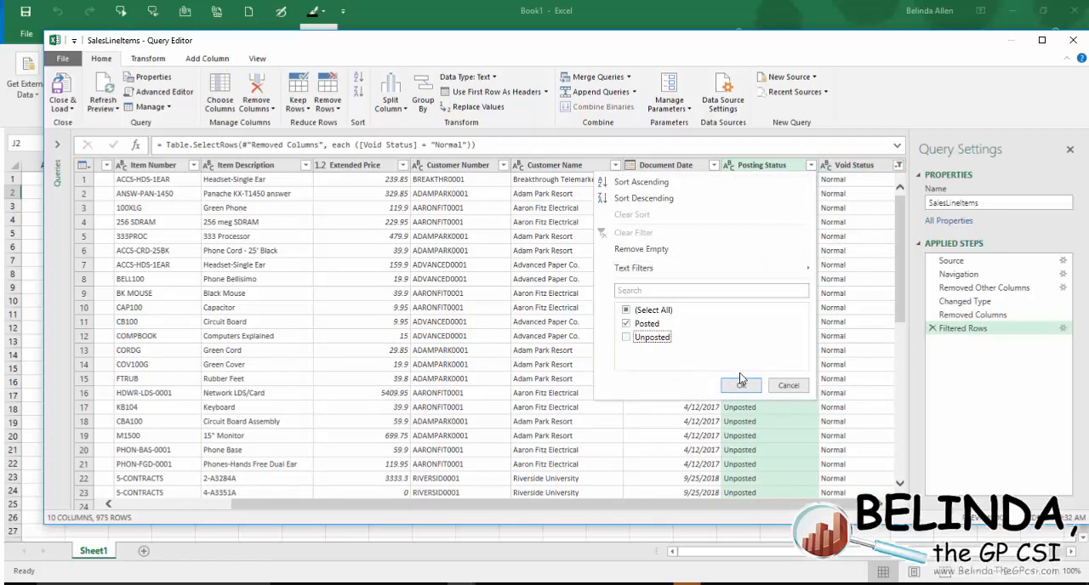
click(740, 385)
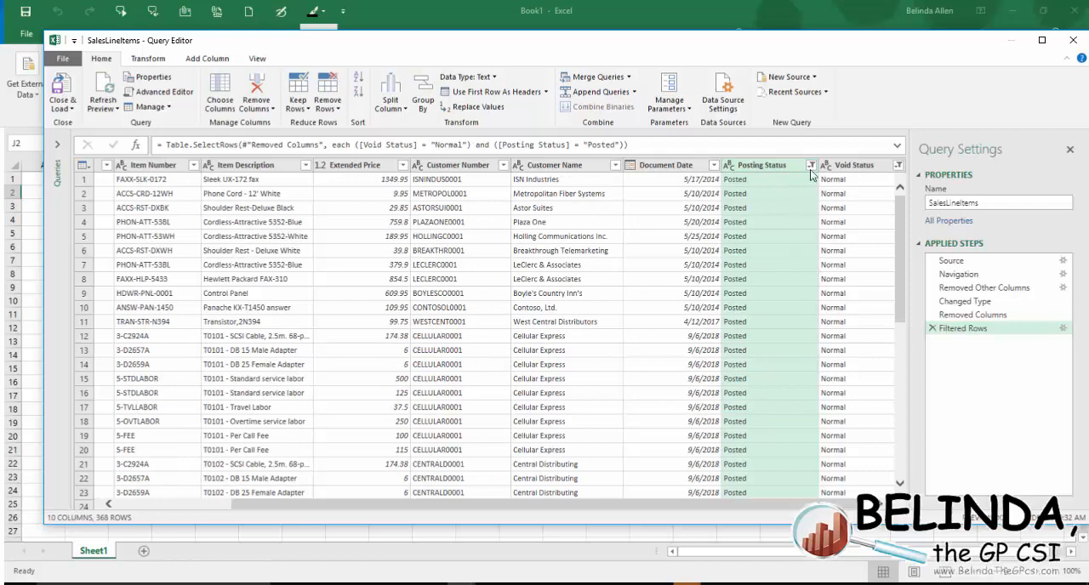
right_click(855, 164)
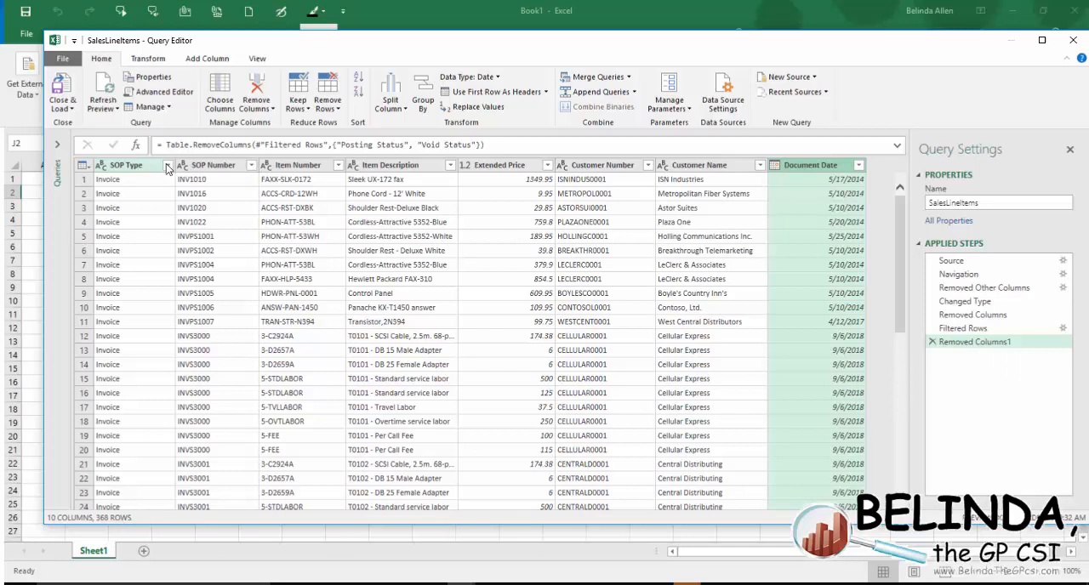
Apply a SOP Type filter that keeps both Invoice and Return rows
click(168, 165)
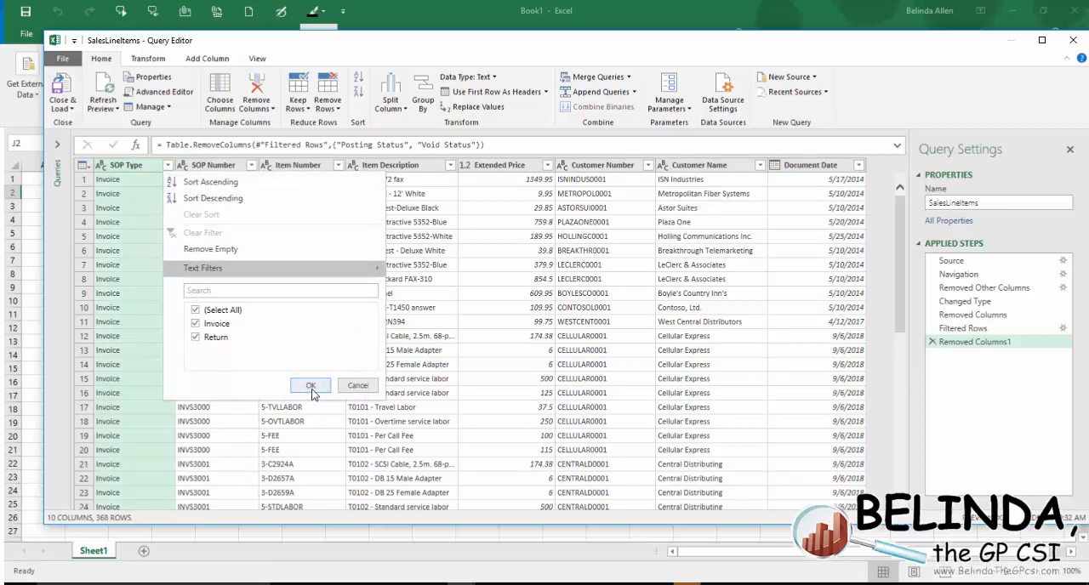
click(311, 385)
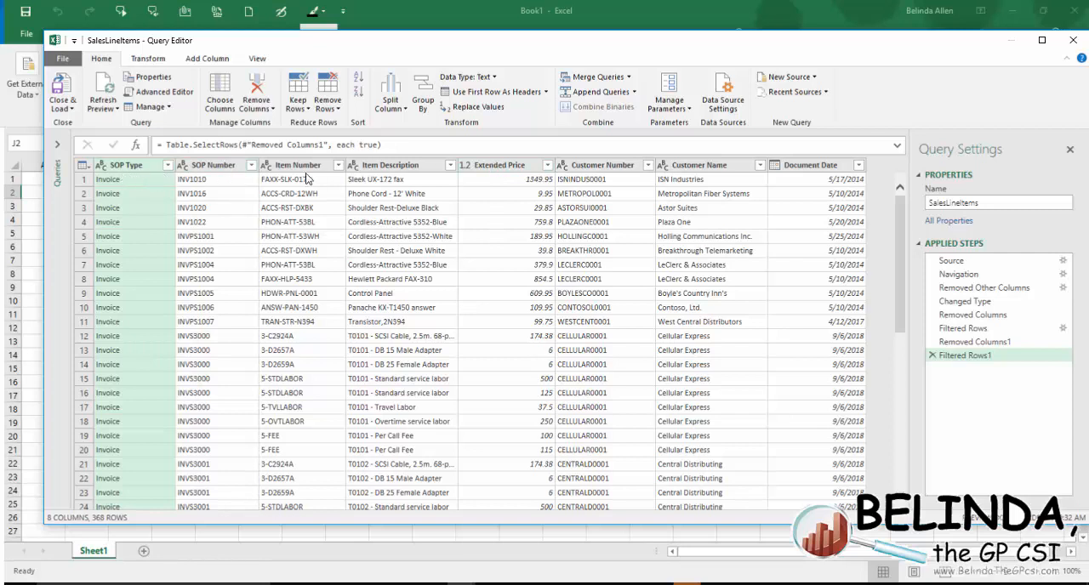
mouse_move(501, 186)
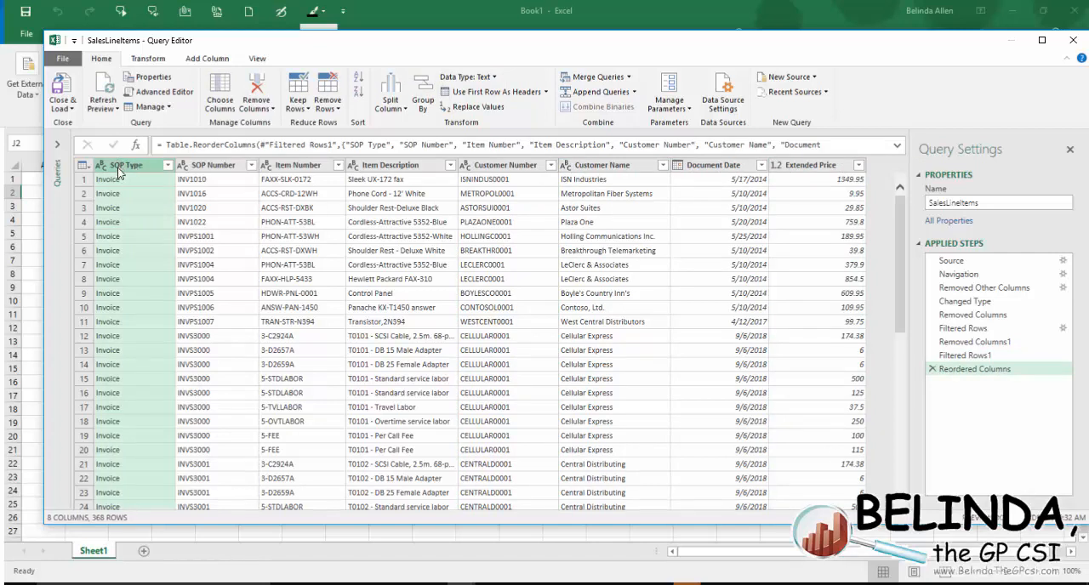
Duplicate SOP Type, then reset the copy's filter to keep all 368 rows
right_click(128, 164)
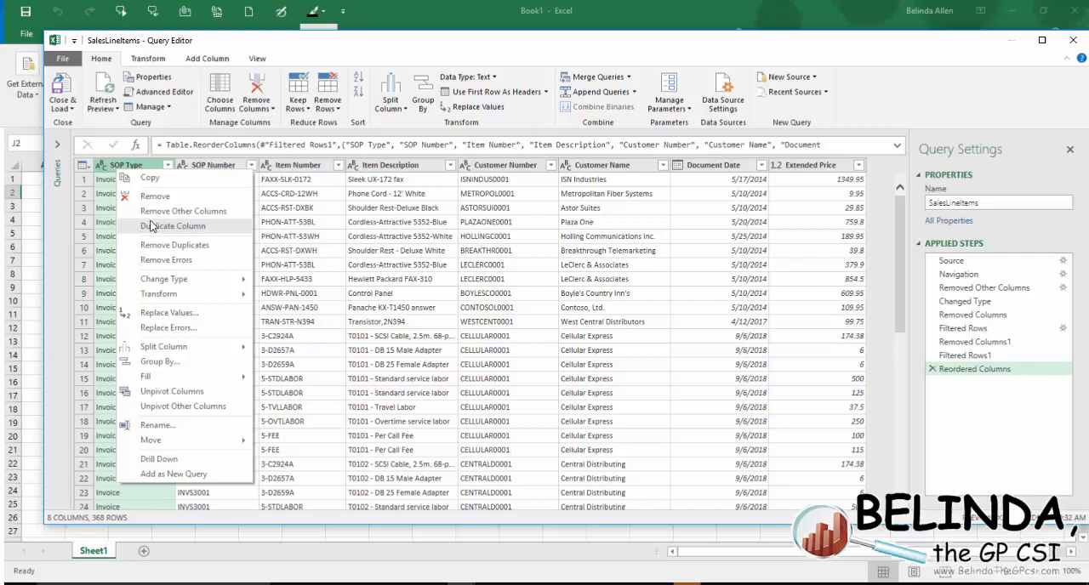
click(171, 226)
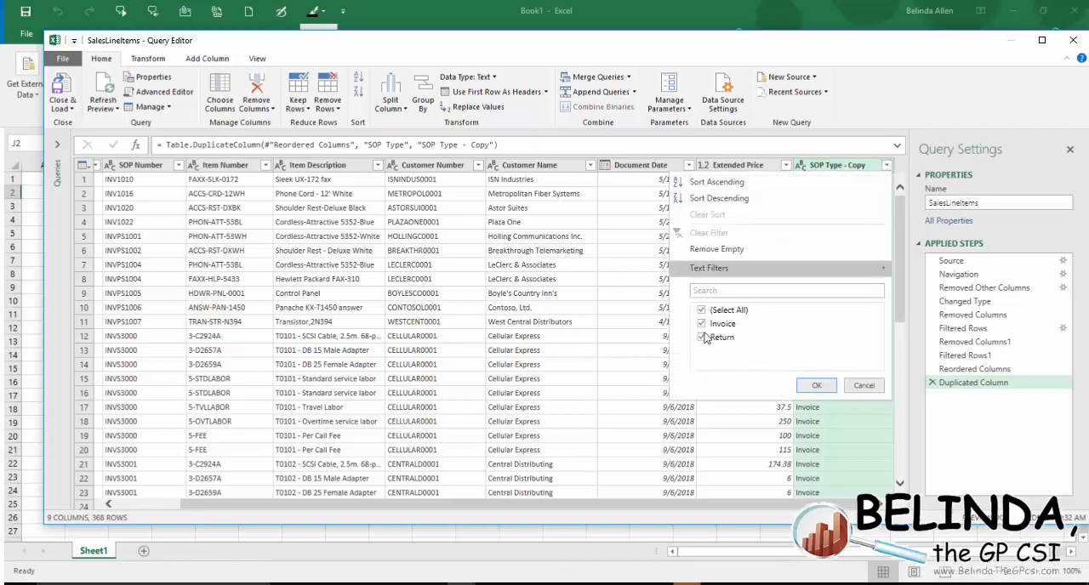
click(816, 385)
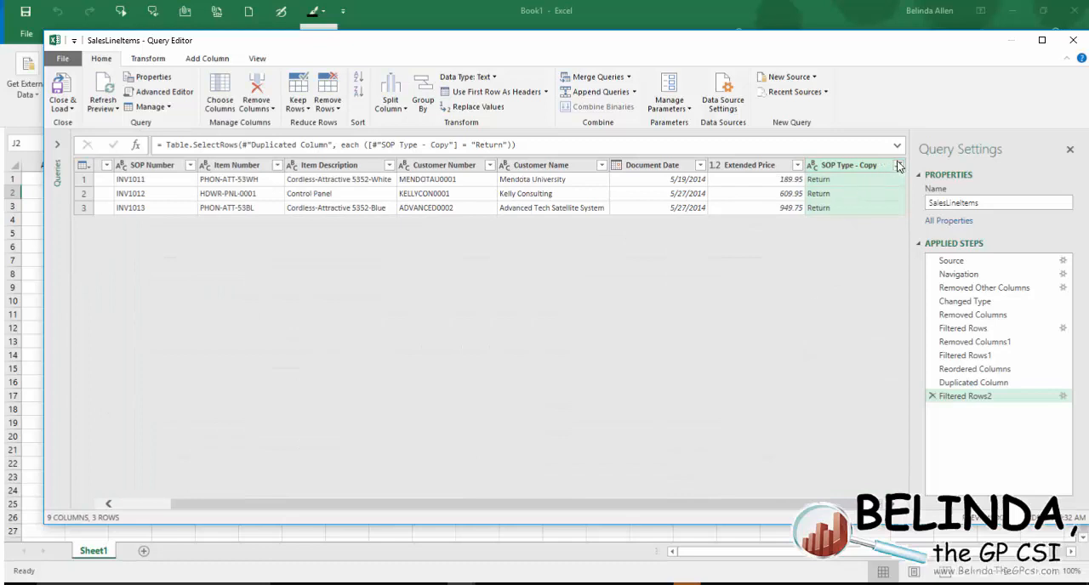
click(898, 165)
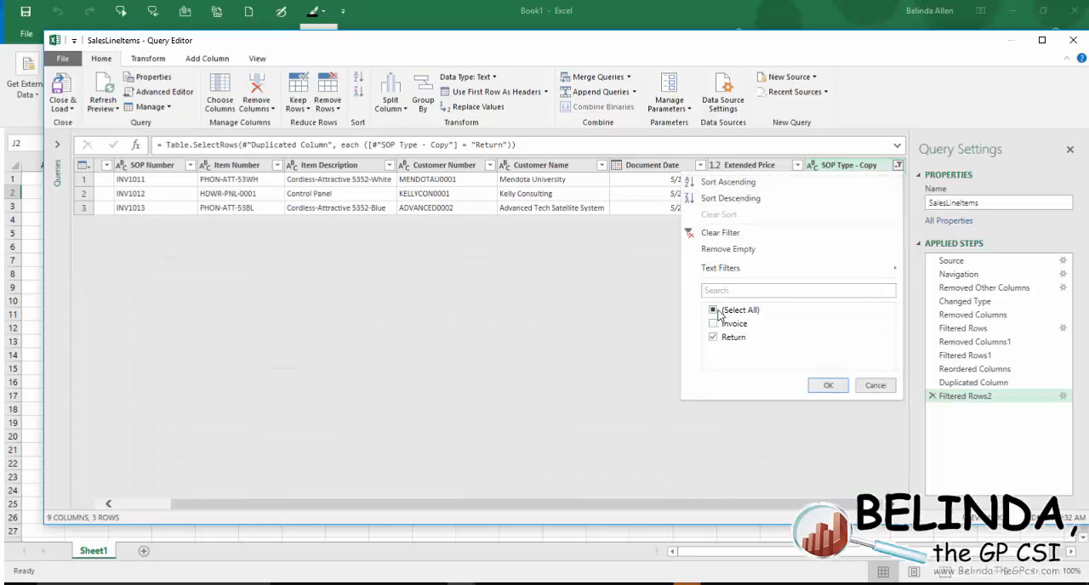
click(714, 310)
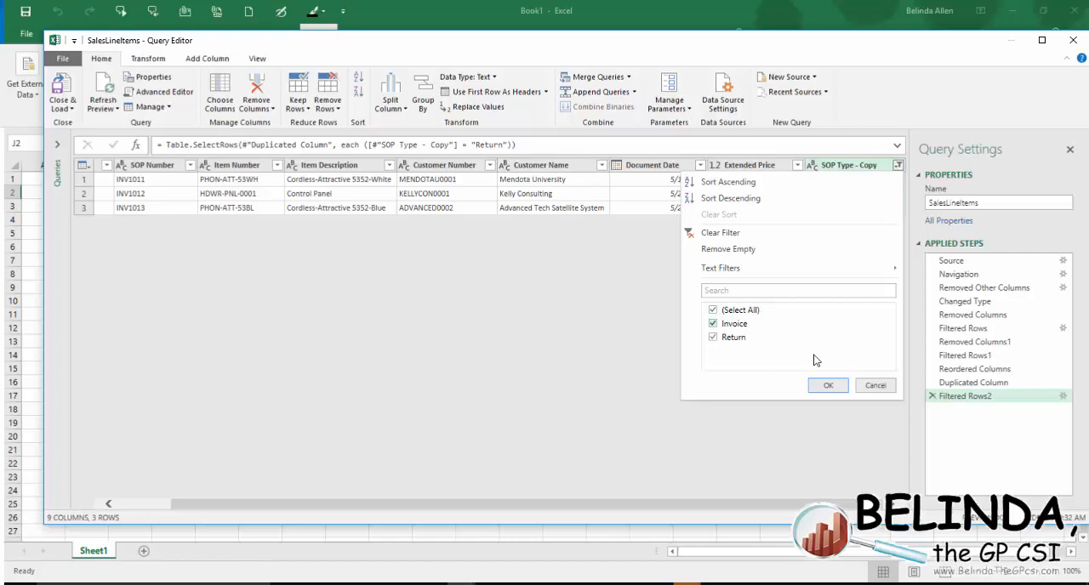
click(827, 384)
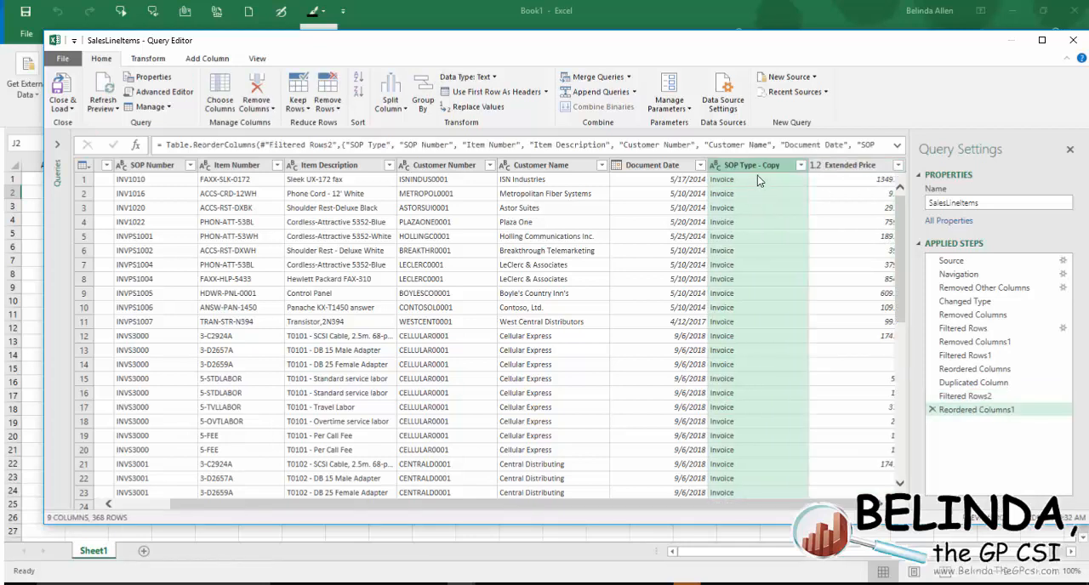
mouse_move(764, 185)
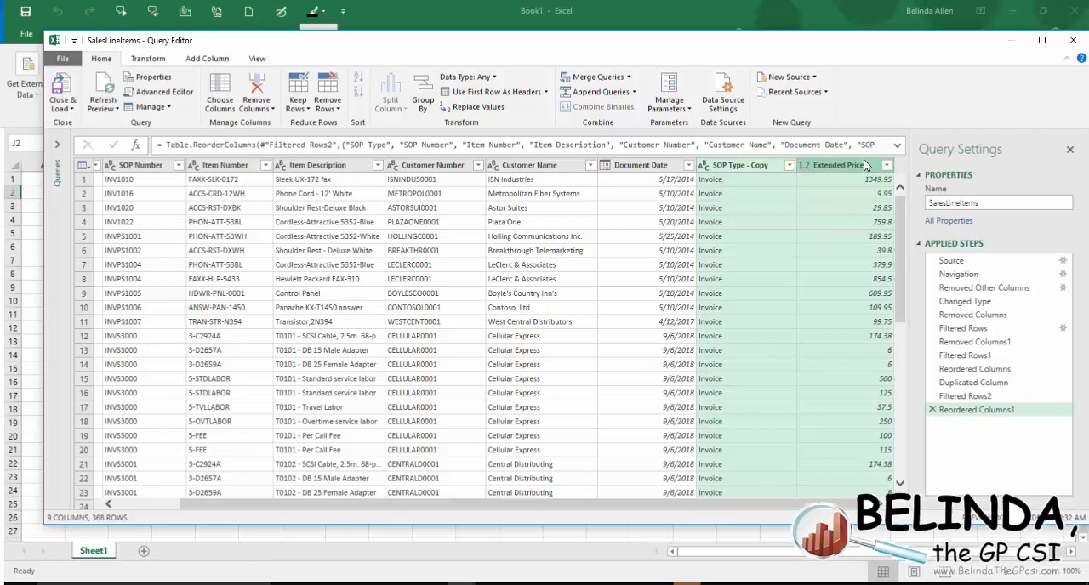
Pivot SOP Type - Copy into Invoice and Return columns summing Extended Price
click(149, 58)
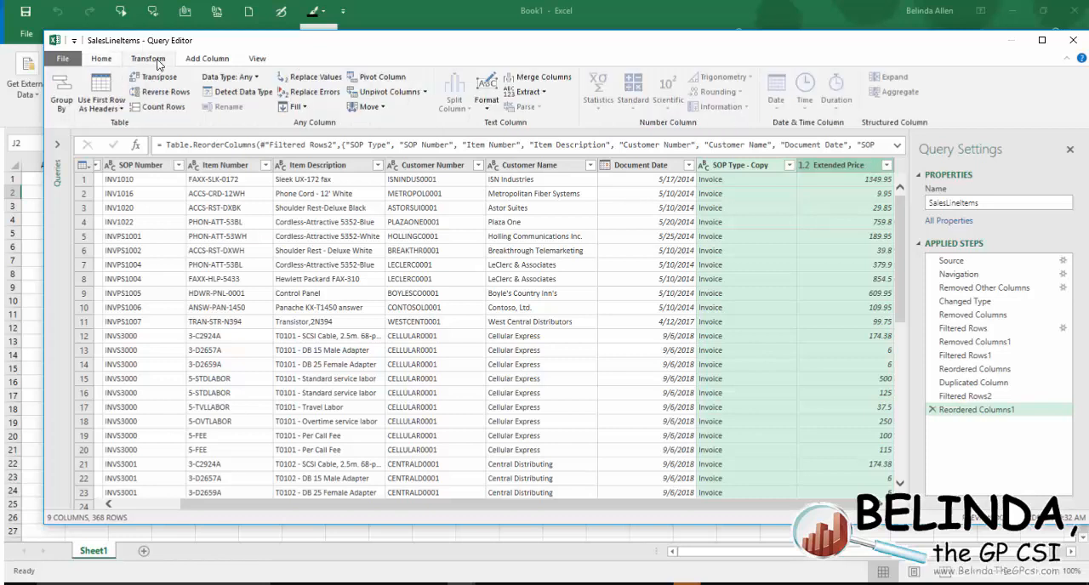
mouse_move(126, 76)
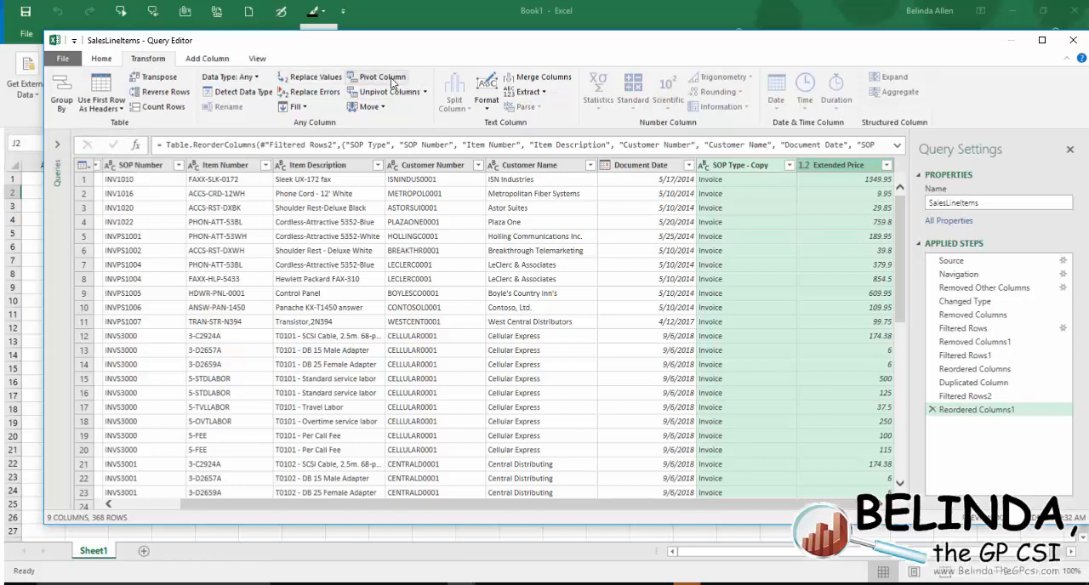
click(383, 76)
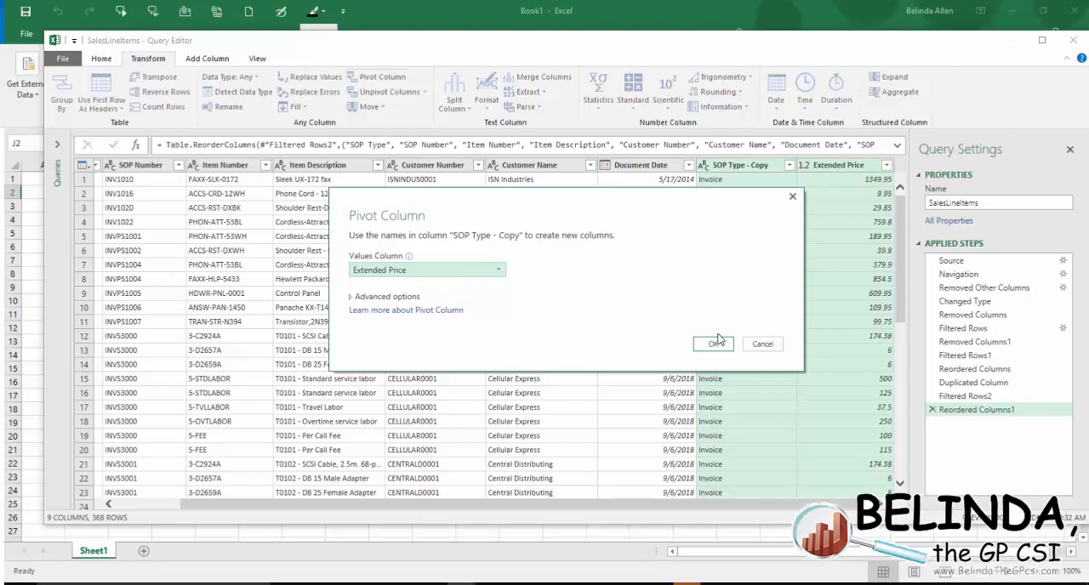
click(713, 344)
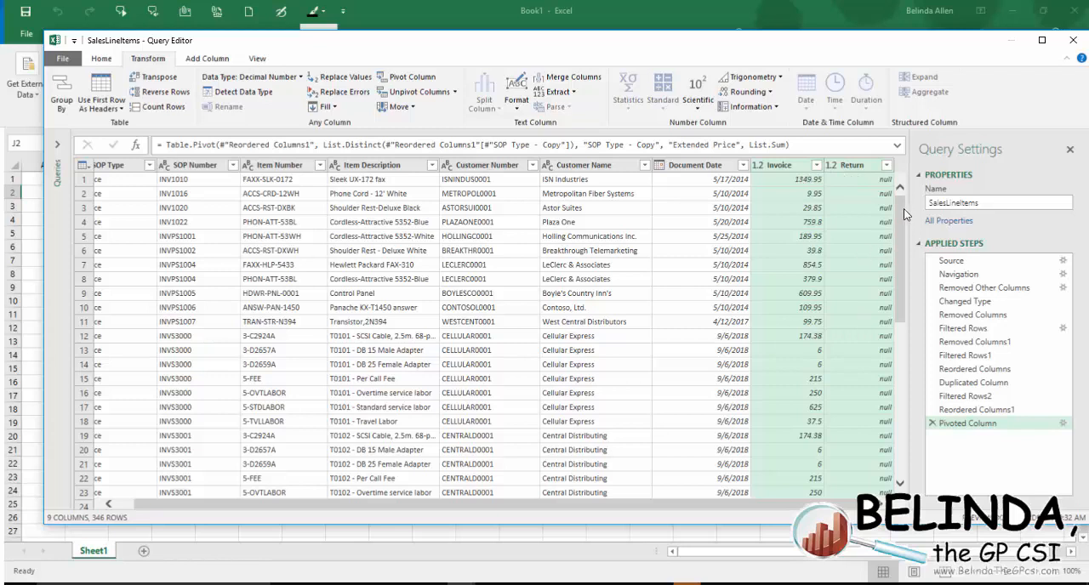
mouse_move(823, 221)
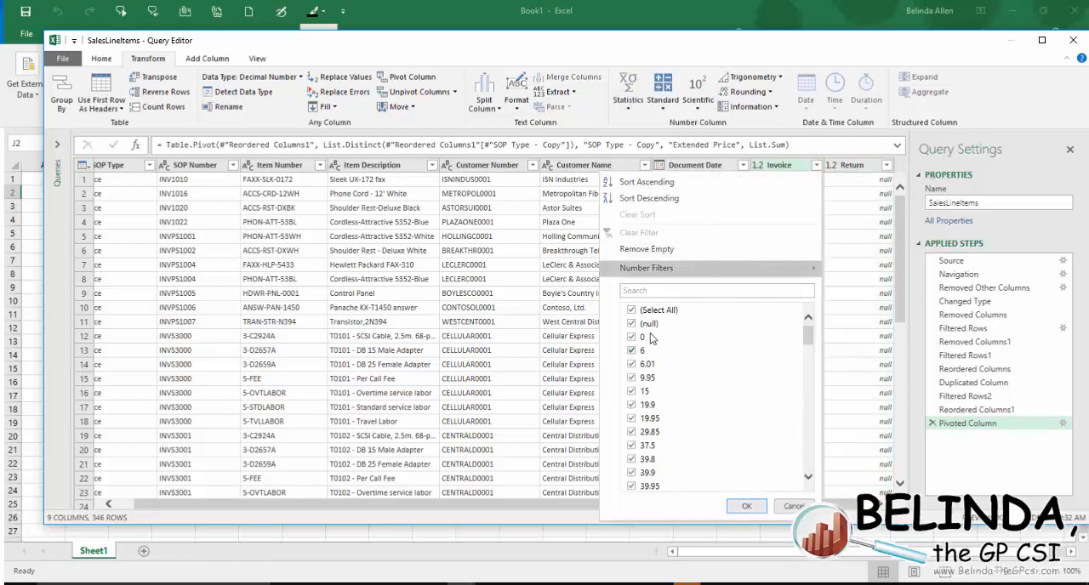
click(745, 506)
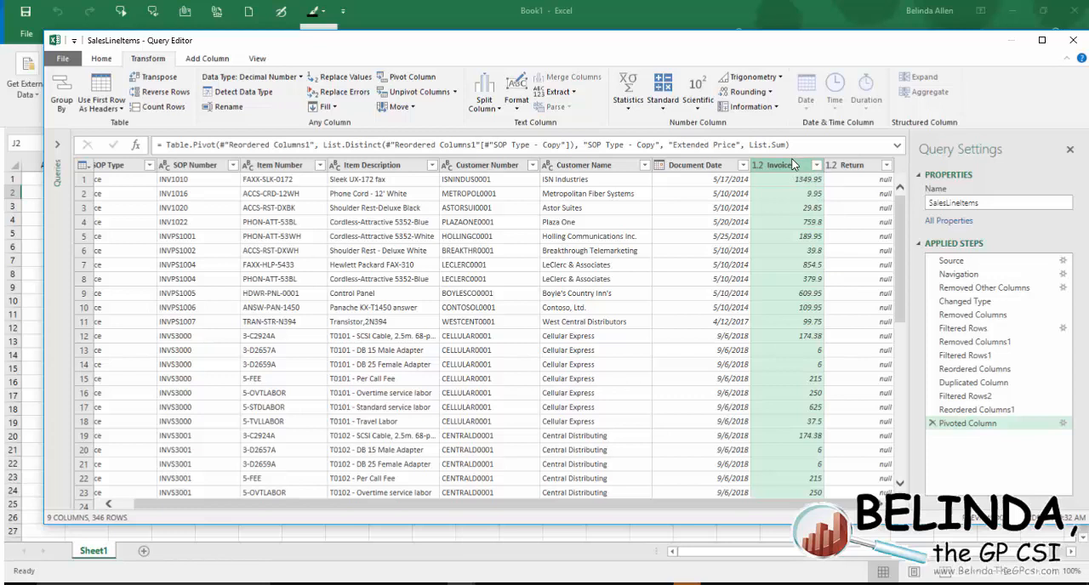
mouse_move(793, 166)
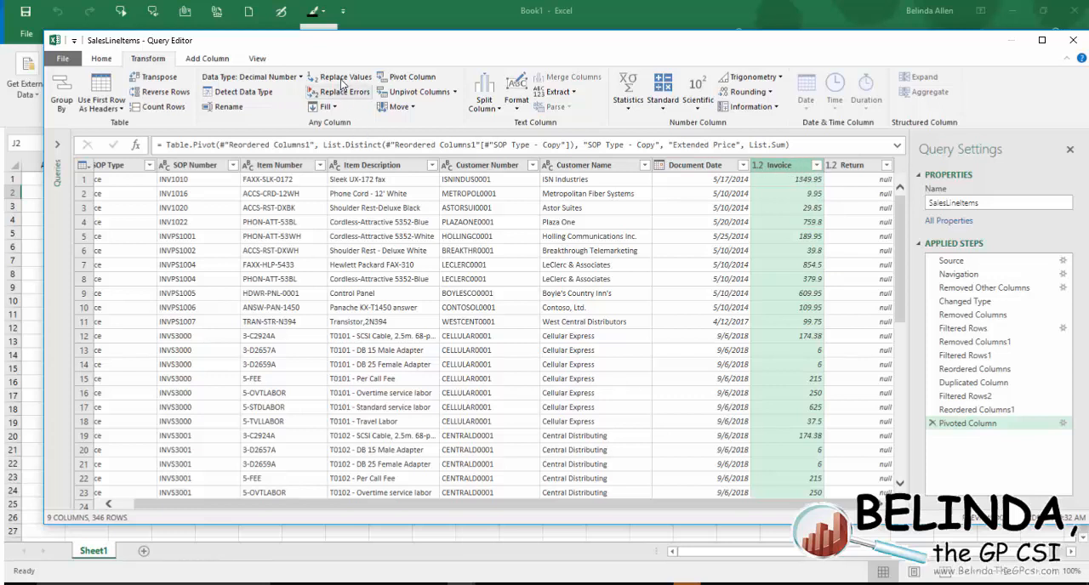
click(344, 77)
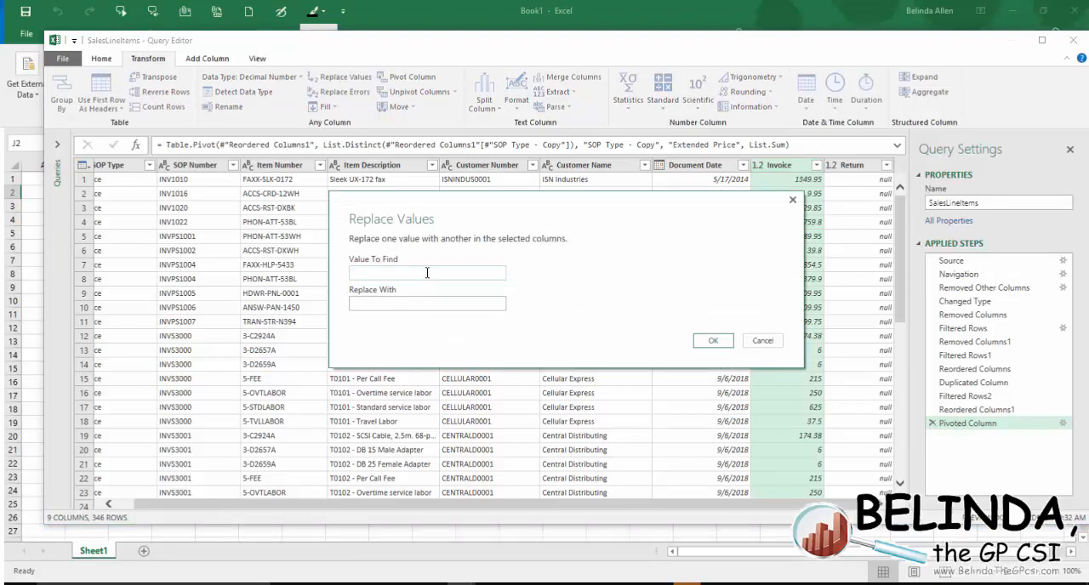
Replace null with 0 in the Invoice column
text(null)
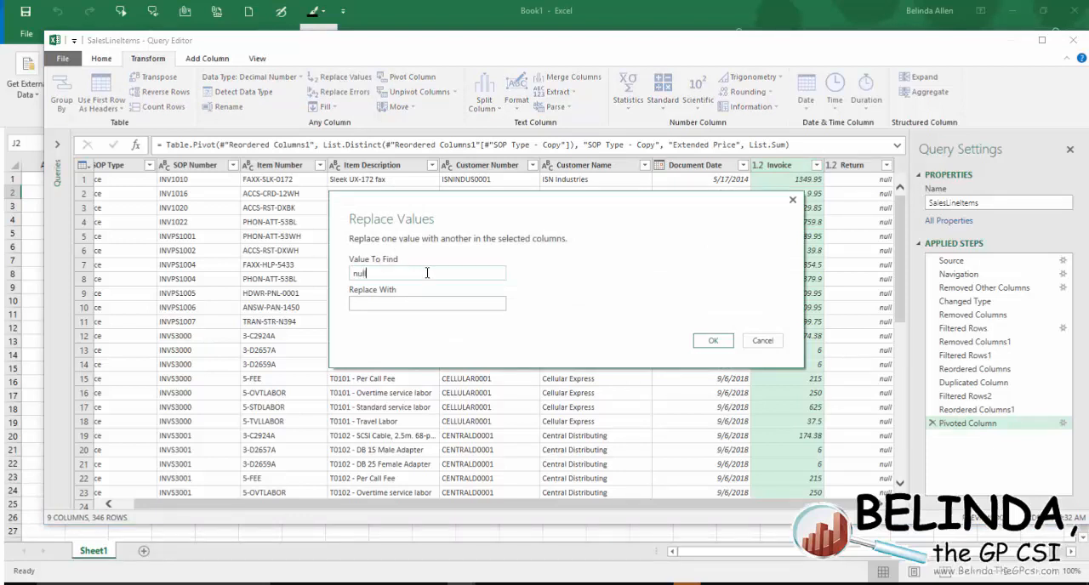
text(0)
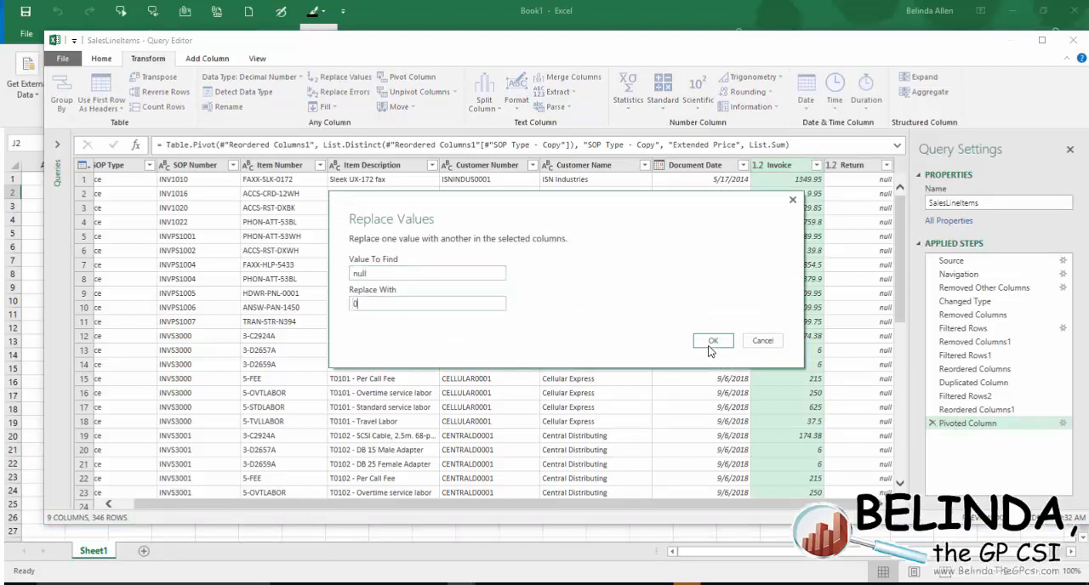
click(712, 340)
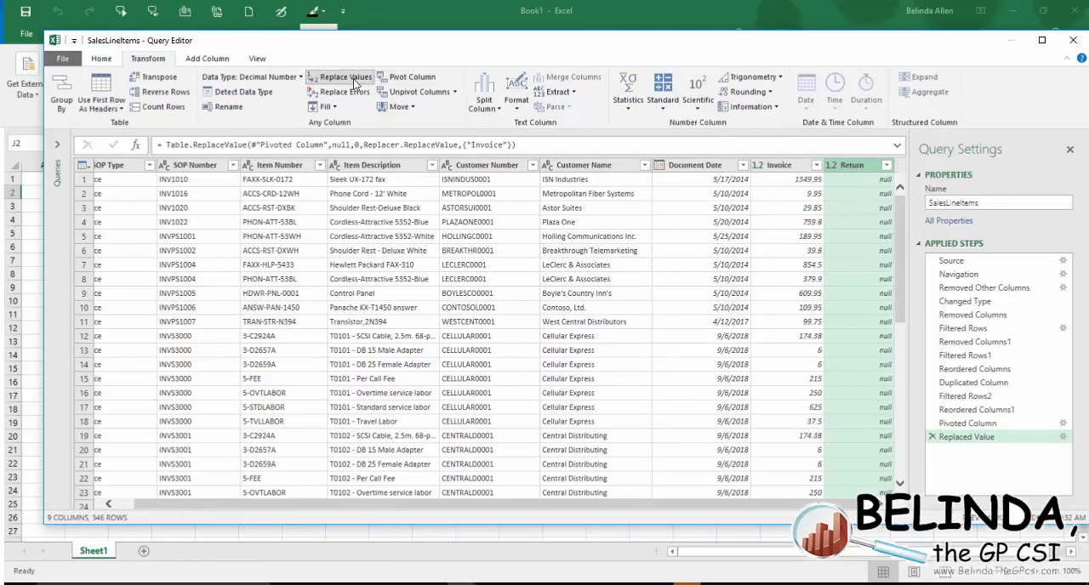
Replace null with 0 in the Return column
click(340, 76)
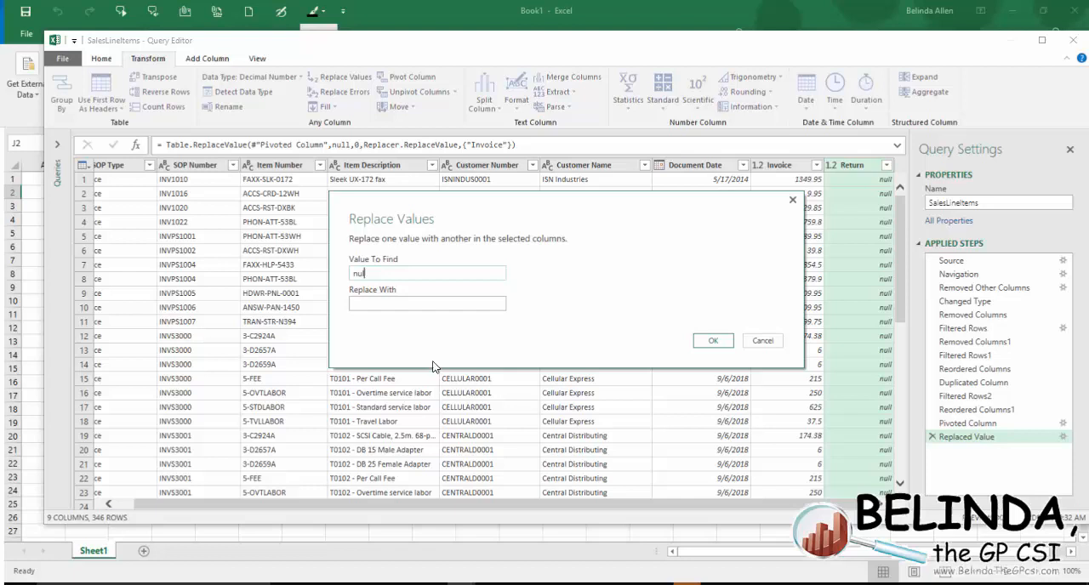
text(0)
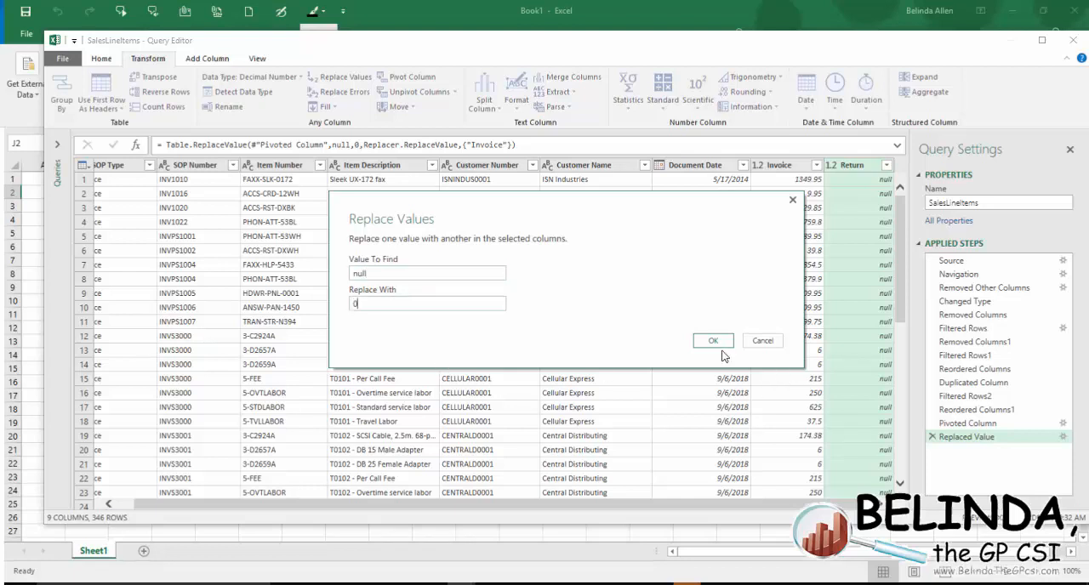
click(714, 340)
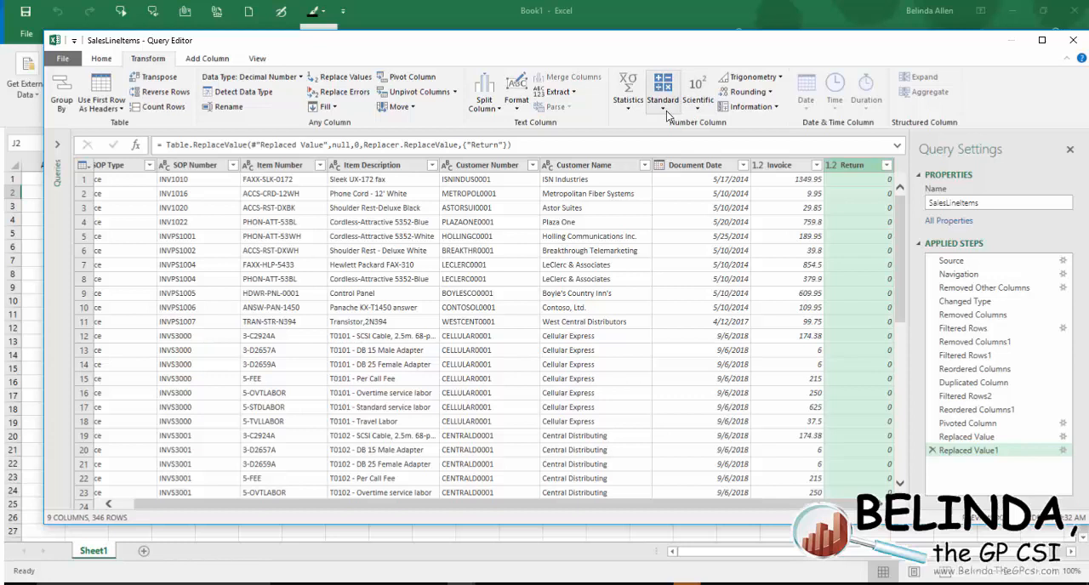
mouse_move(663, 92)
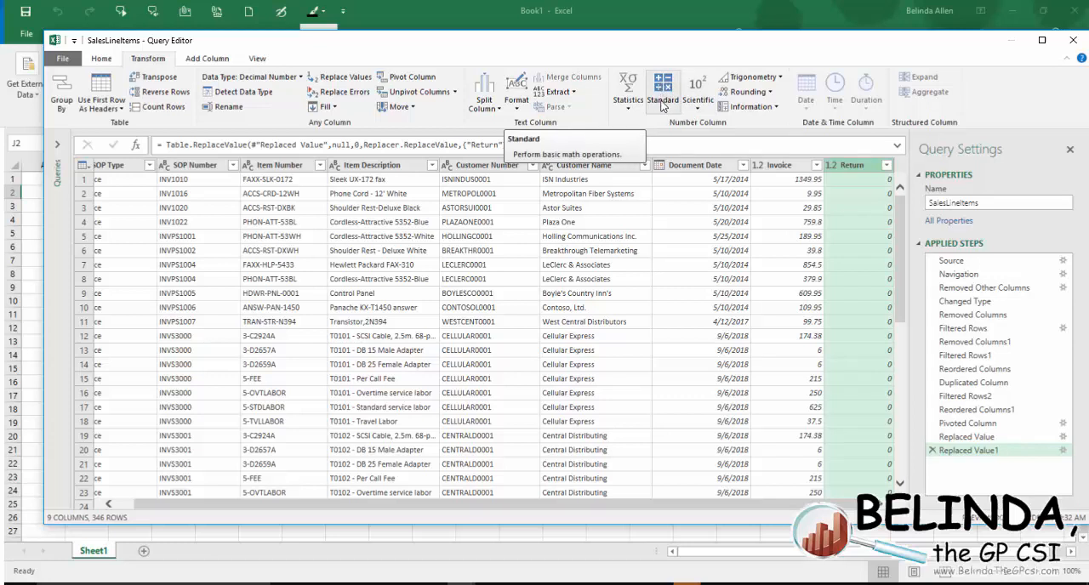
Multiply the Return column by -1
click(662, 91)
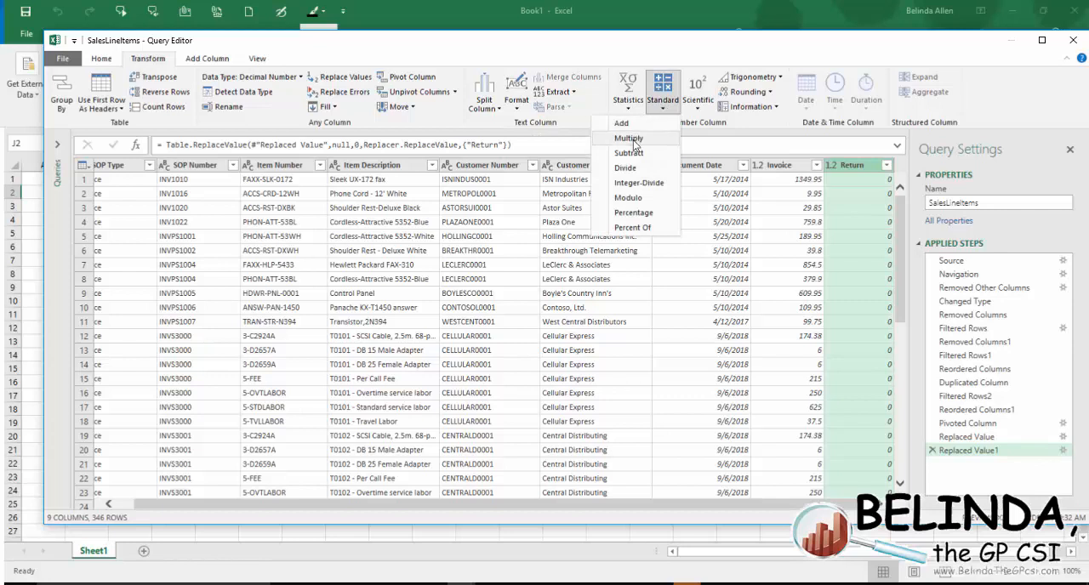
click(629, 138)
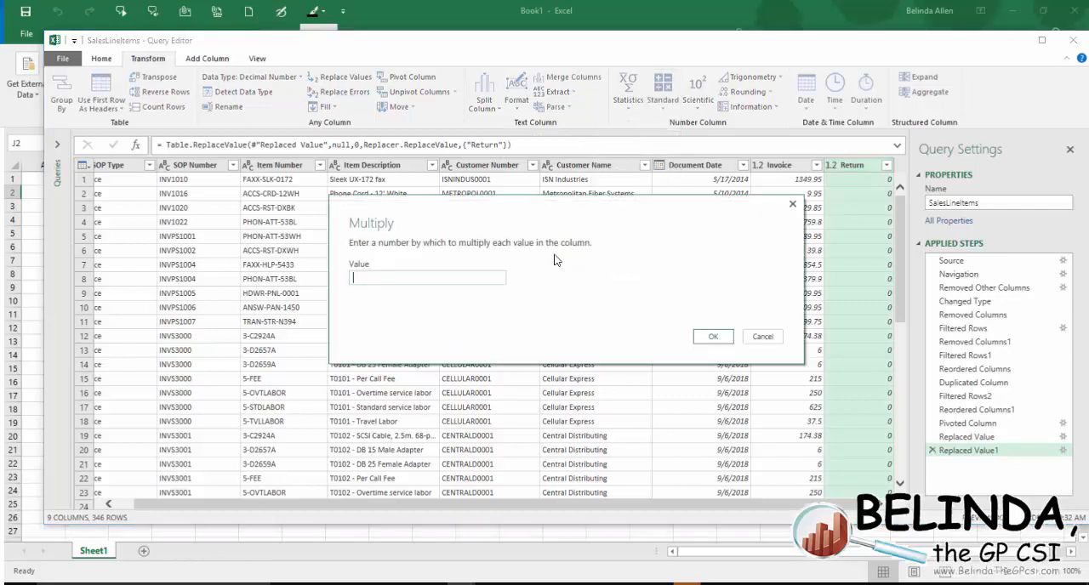
text(-1)
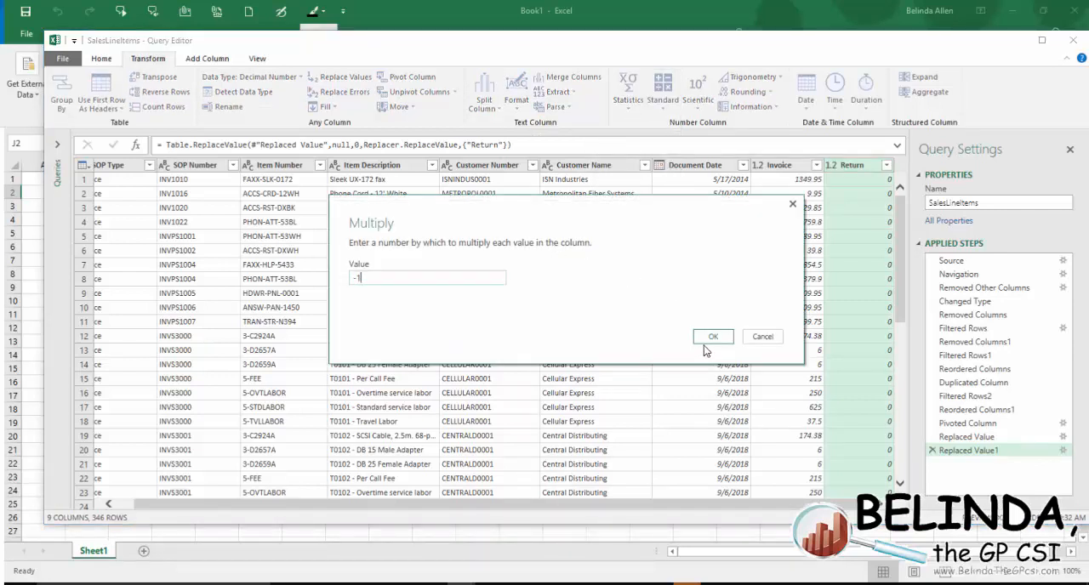
click(712, 336)
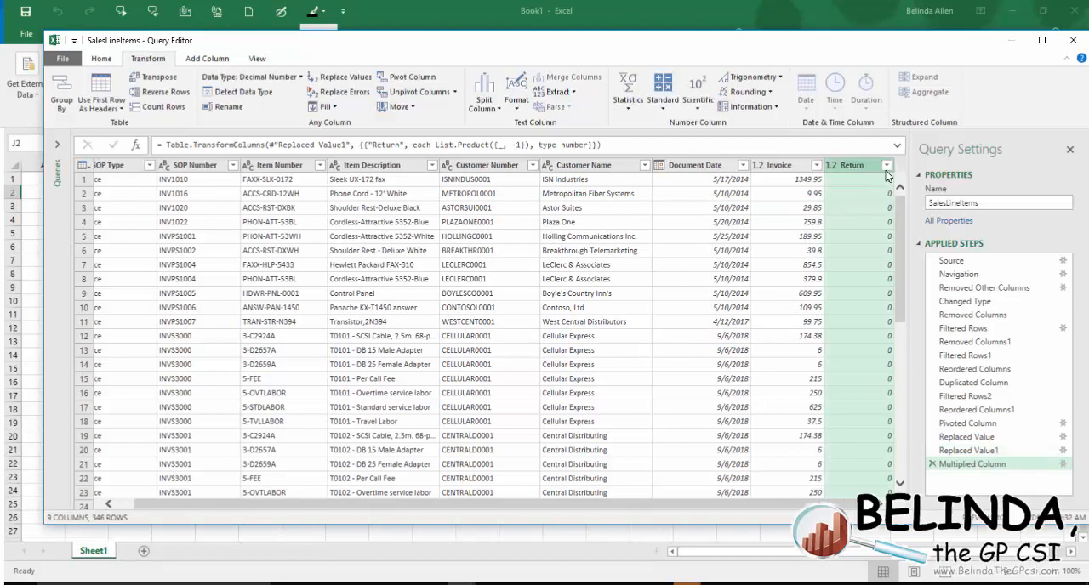
Open and close the Return and Invoice filter lists without changes
click(884, 164)
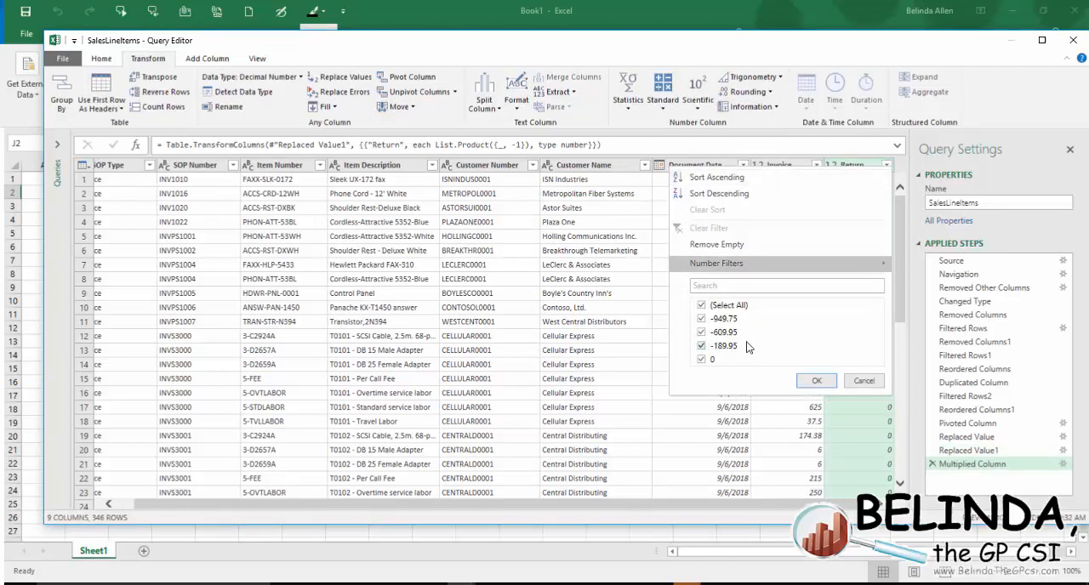
click(816, 381)
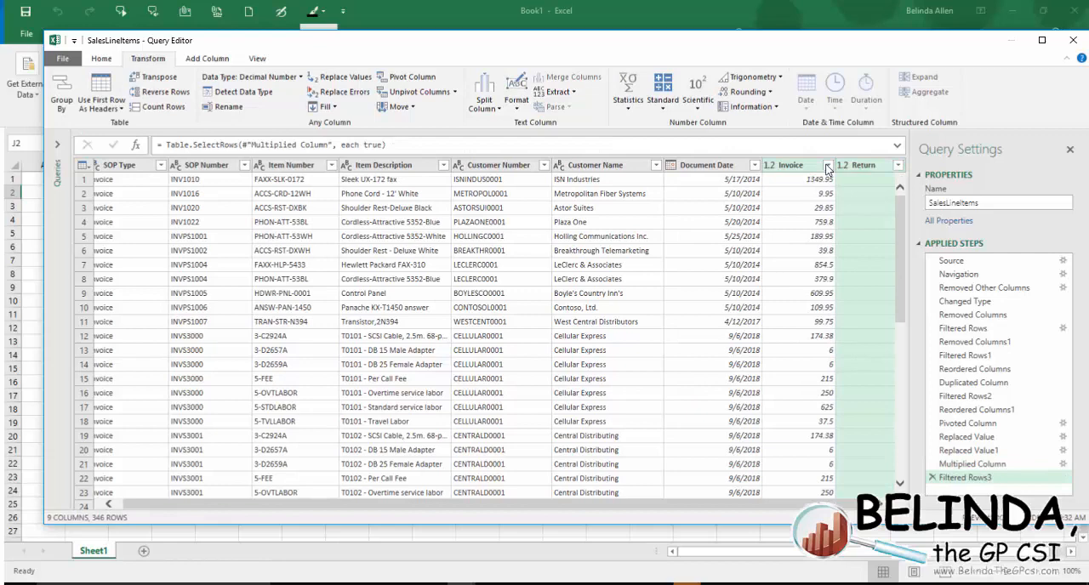
click(827, 165)
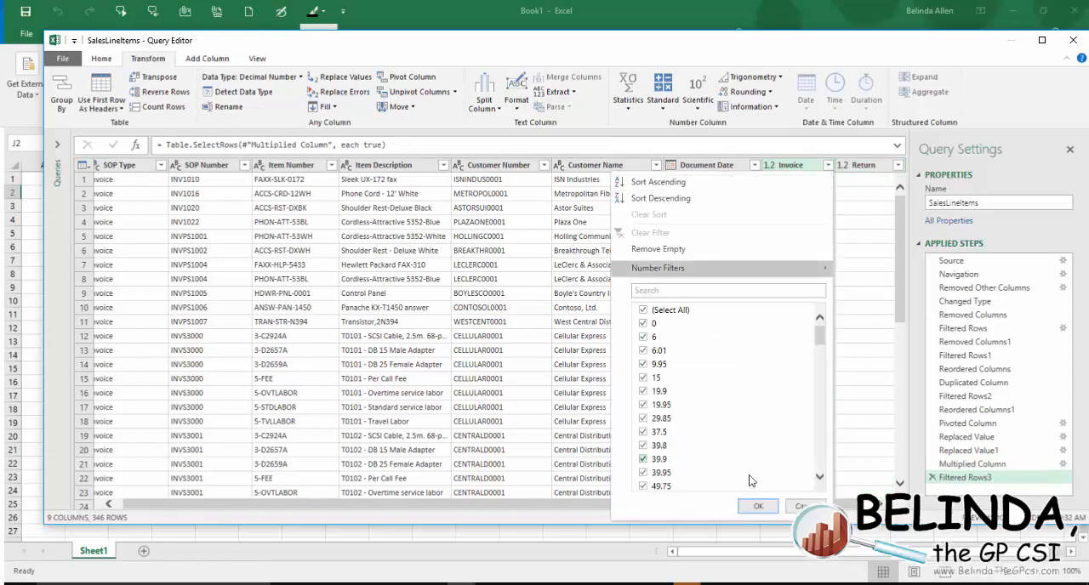
click(757, 506)
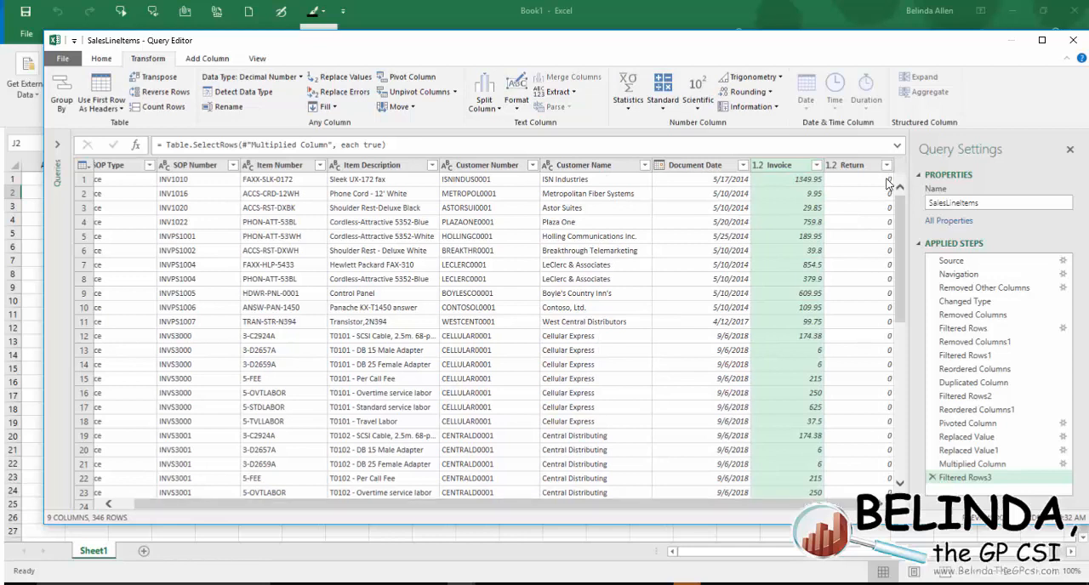
mouse_move(877, 267)
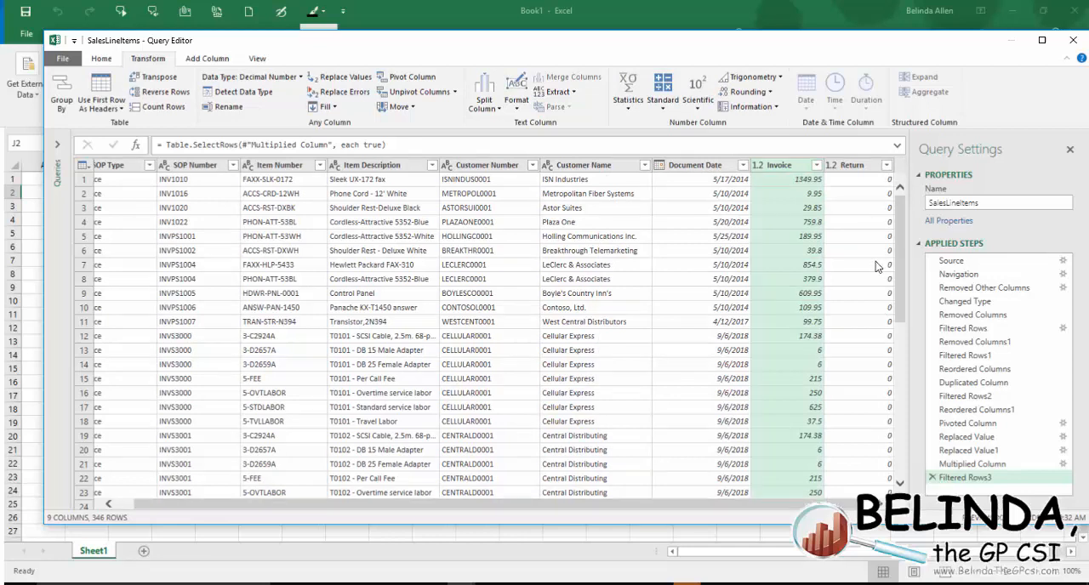
mouse_move(845, 217)
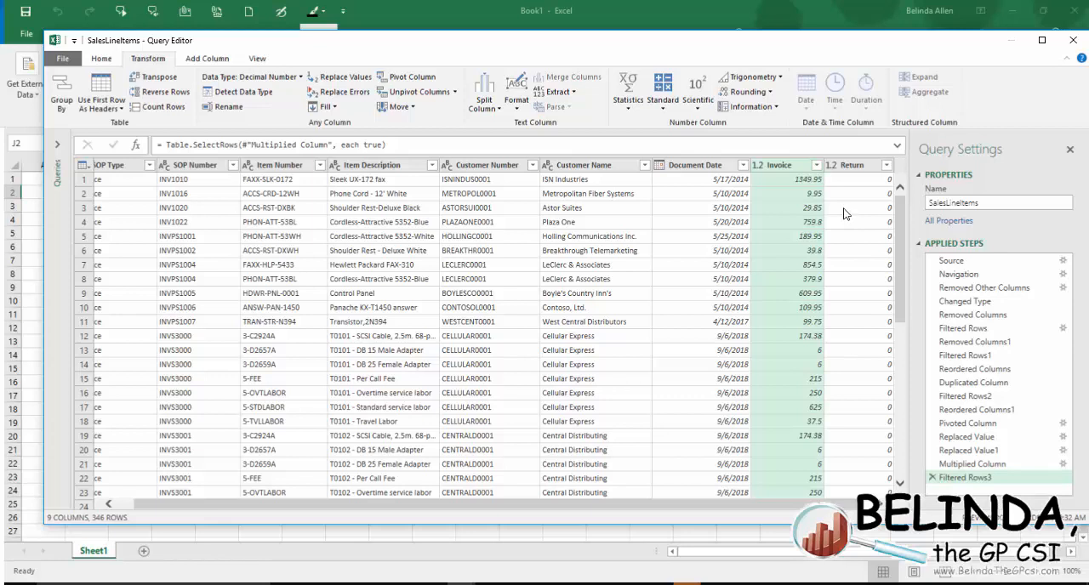
mouse_move(875, 169)
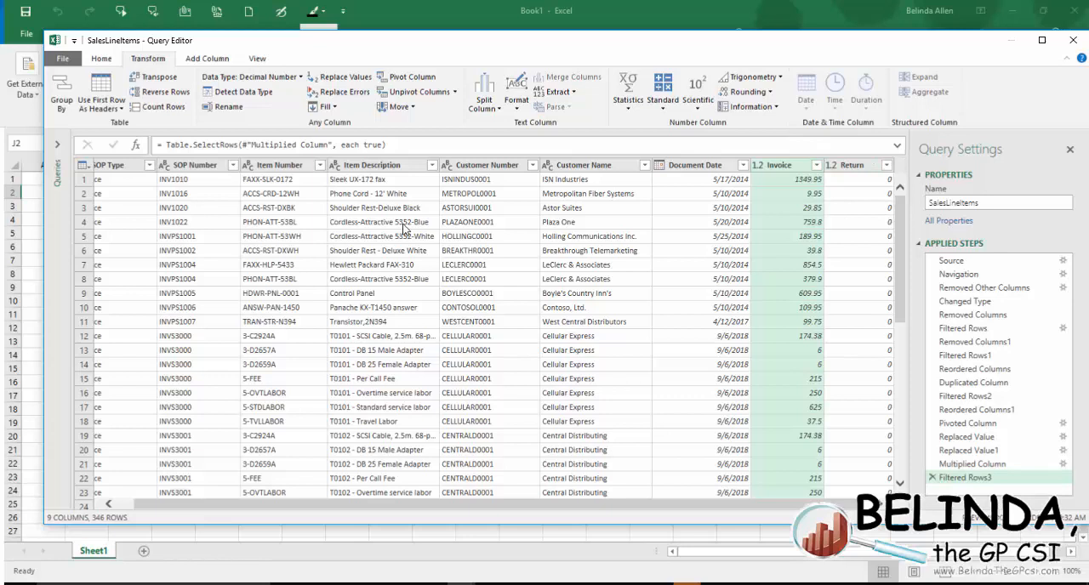
mouse_move(868, 203)
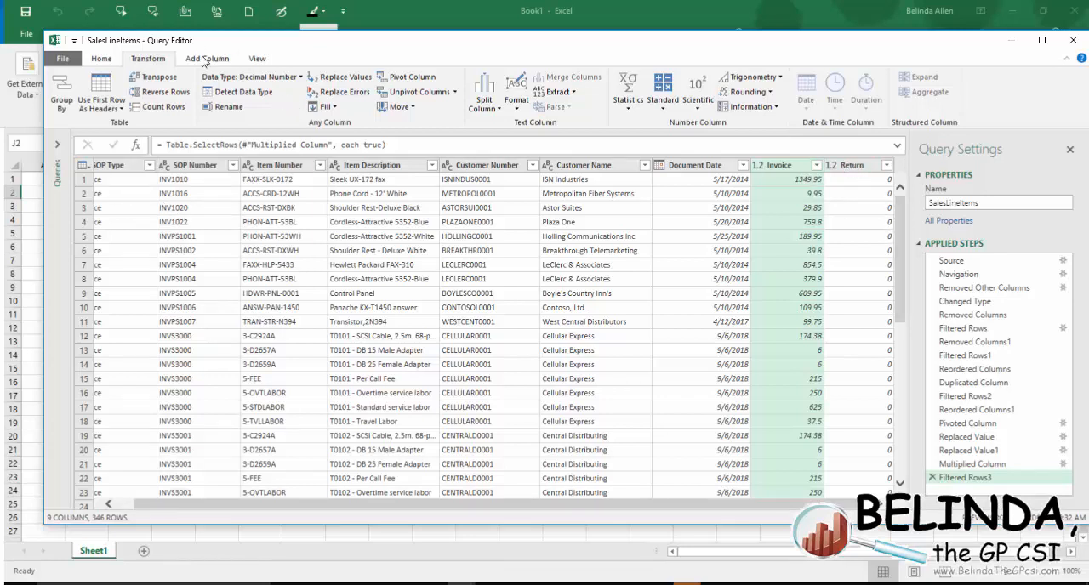
click(70, 85)
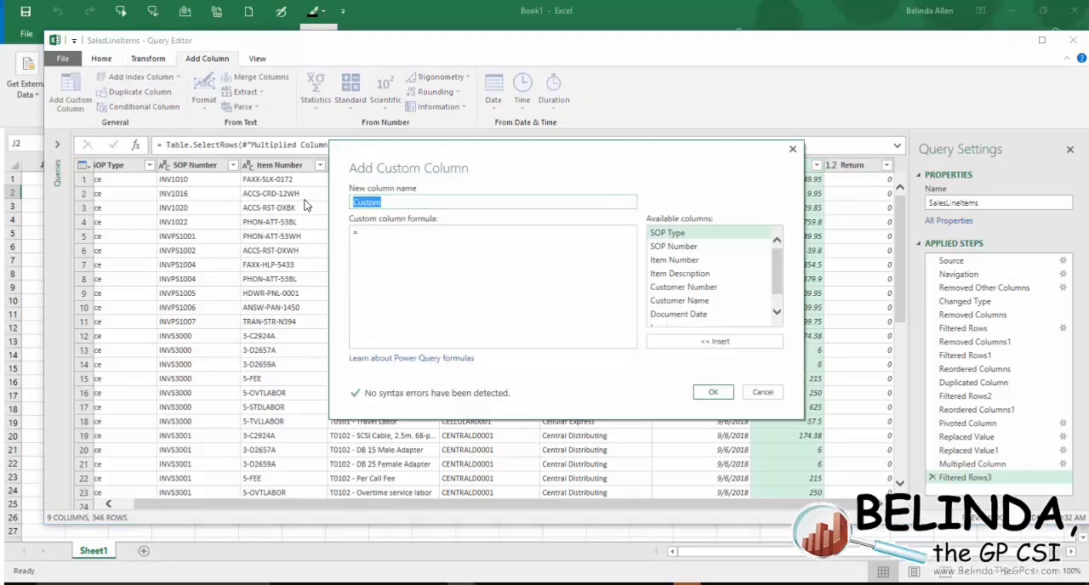
Add a custom column named 'Total Price' computed as [Invoice] + [Return]
text(Total Price)
click(492, 286)
text([Invoice] + [Return])
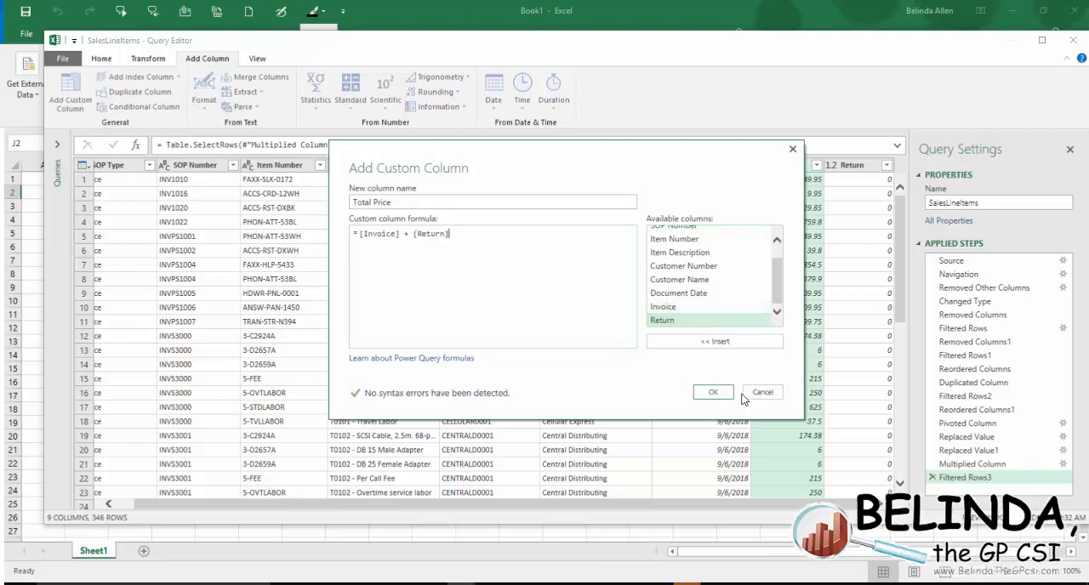
click(713, 392)
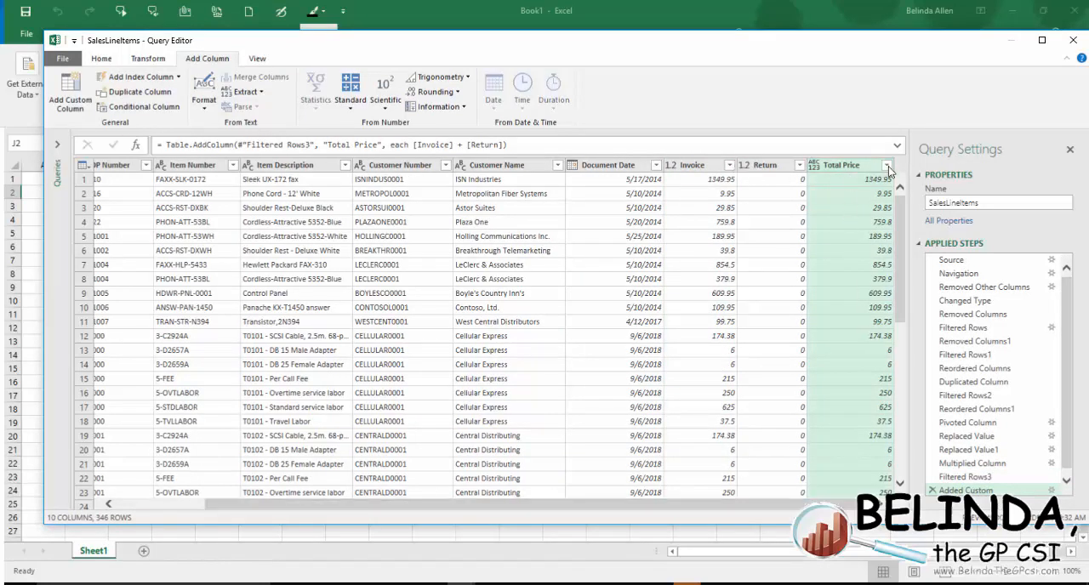
click(888, 164)
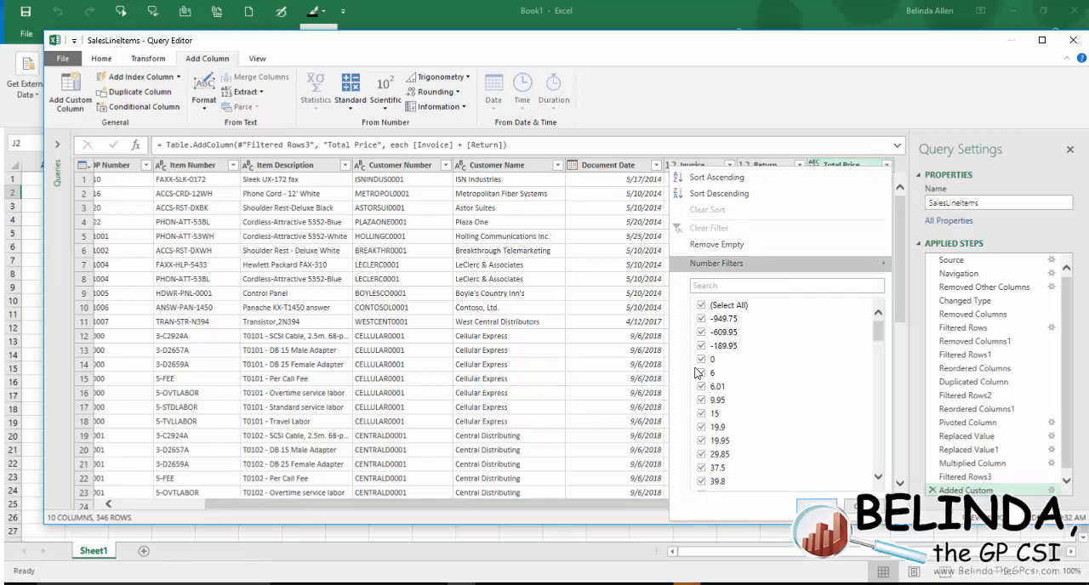
Exclude rows with Total Price 0 and remove the Invoice and Return columns
click(701, 359)
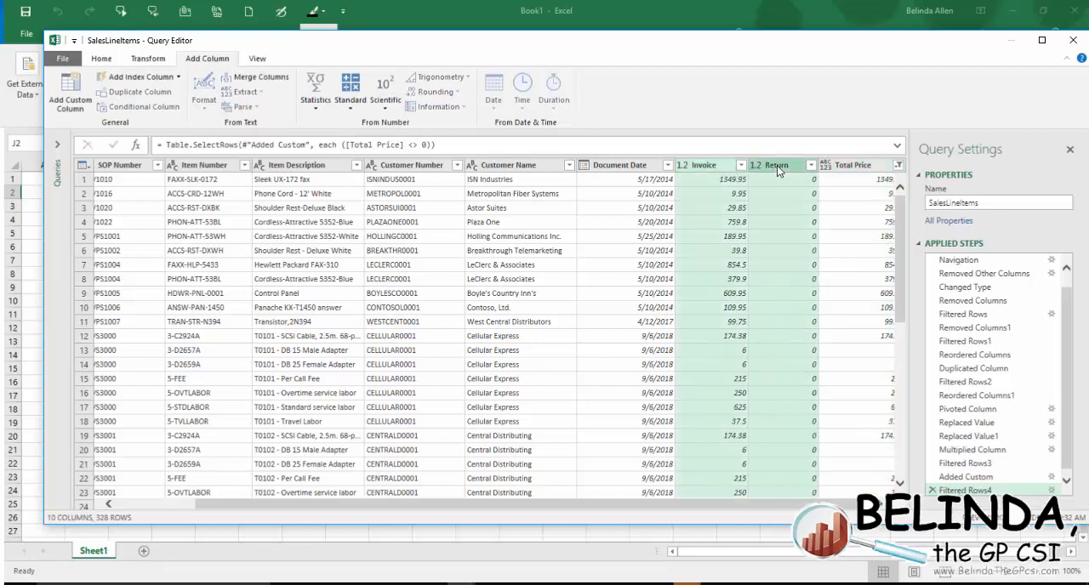
right_click(775, 164)
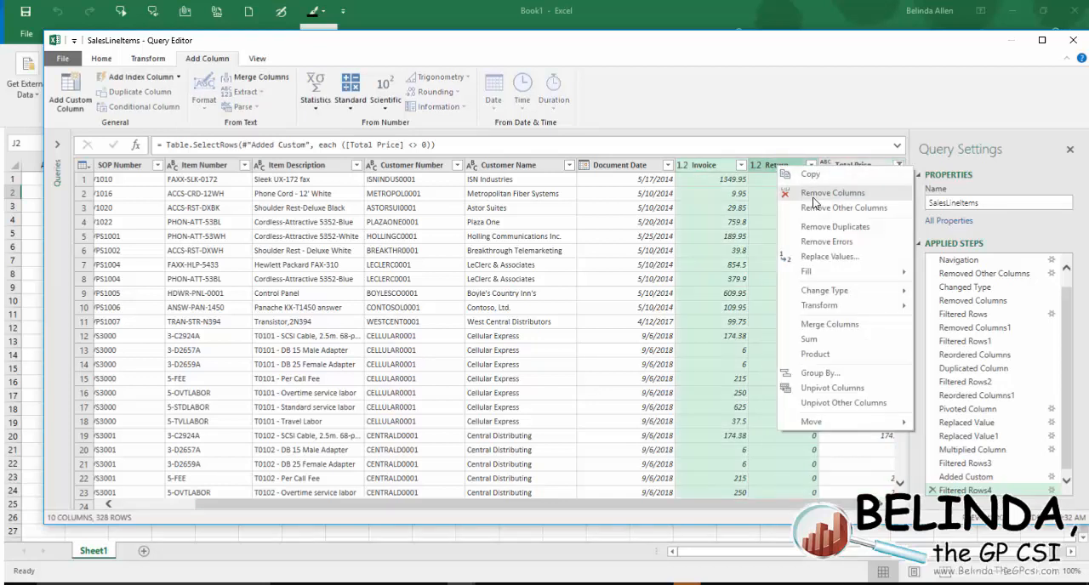
click(832, 192)
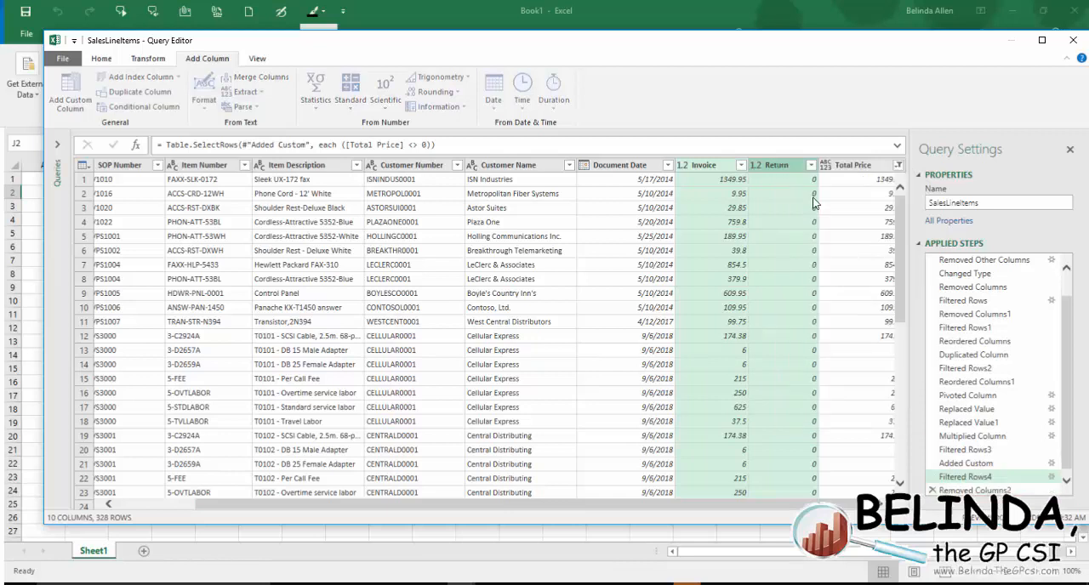